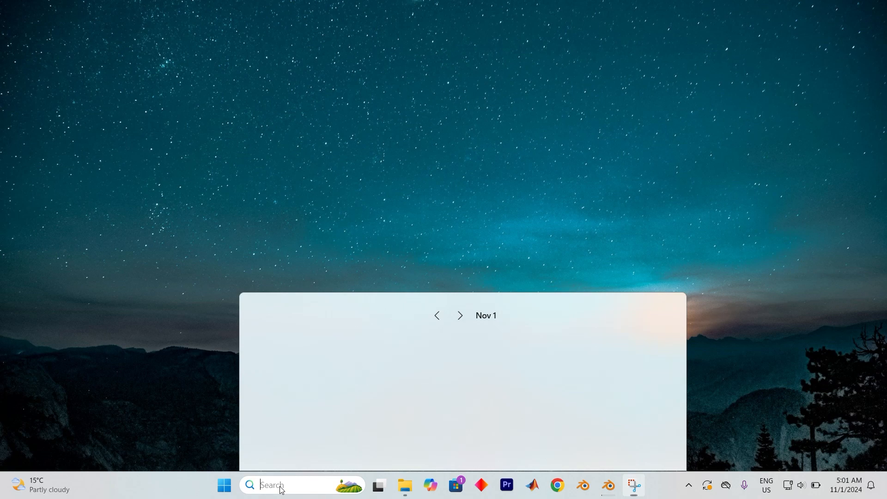
# Type 'devi' in Windows Search so Device Manager shows as the best match.
pyautogui.write('devi')
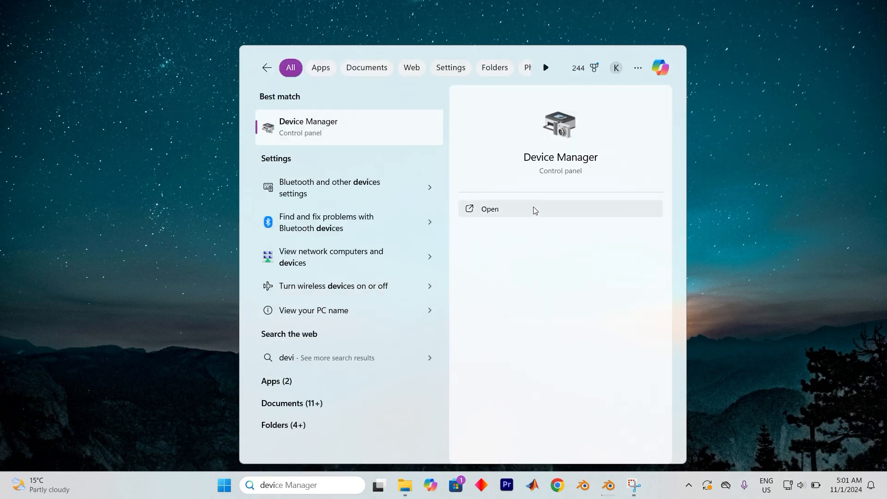
# Open Device Manager, show hidden devices, recentre the window and scroll to Bluetooth.
pyautogui.click(489, 208)
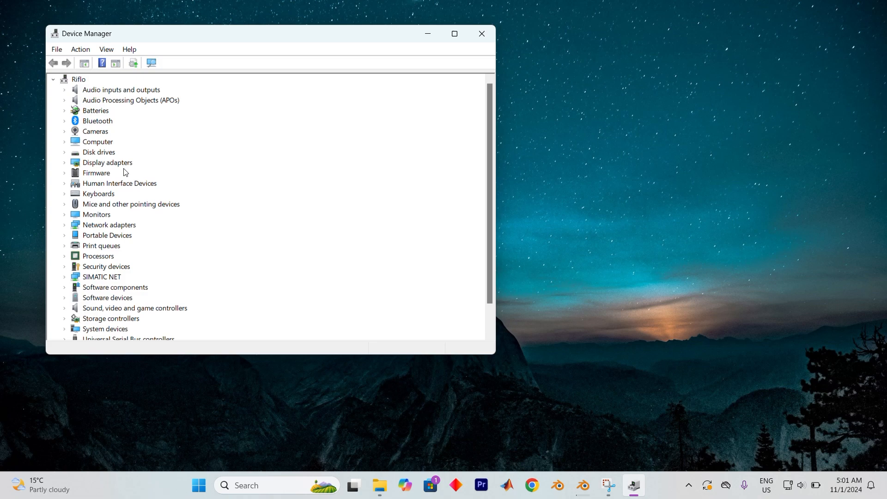
pyautogui.click(106, 50)
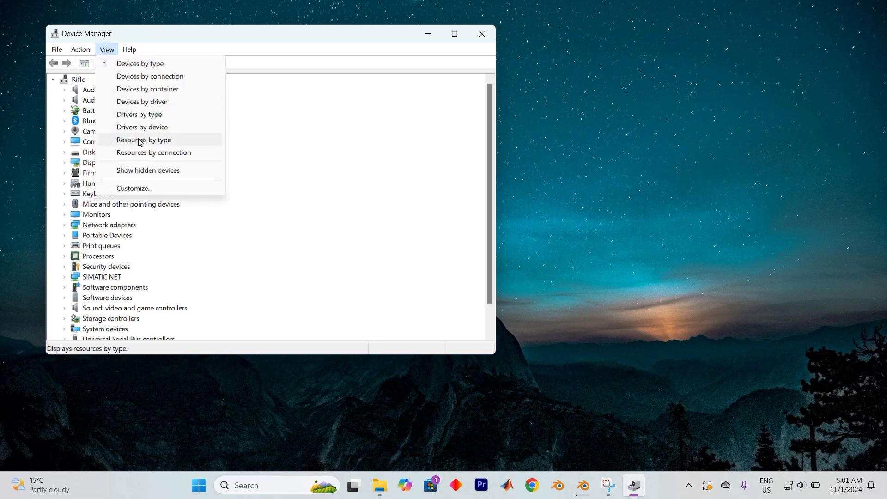
pyautogui.click(140, 63)
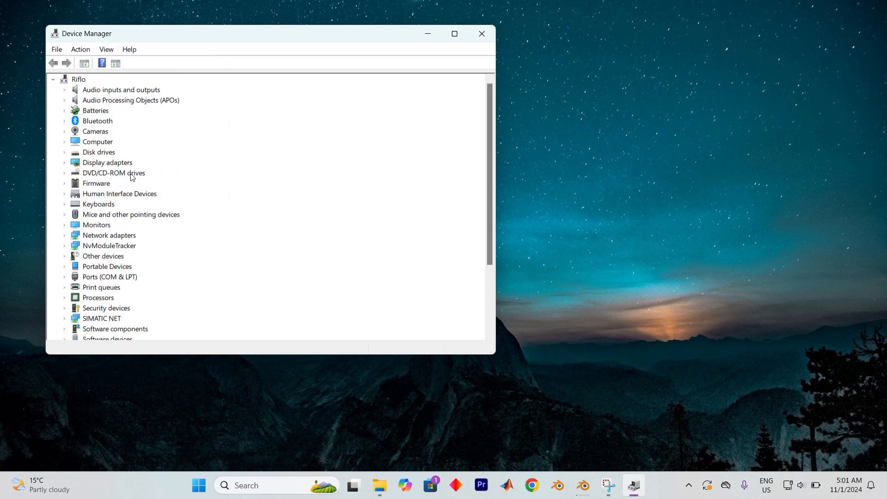
pyautogui.moveTo(254, 40)
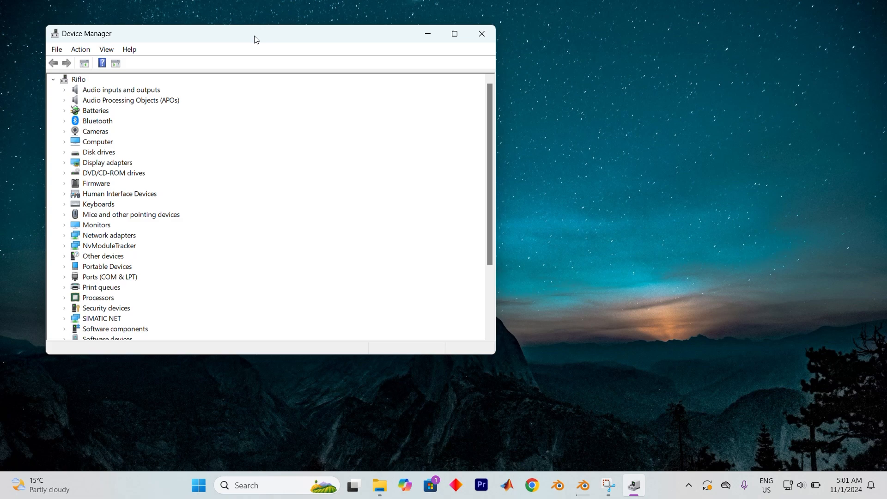
pyautogui.moveTo(255, 34); pyautogui.dragTo(408, 78)
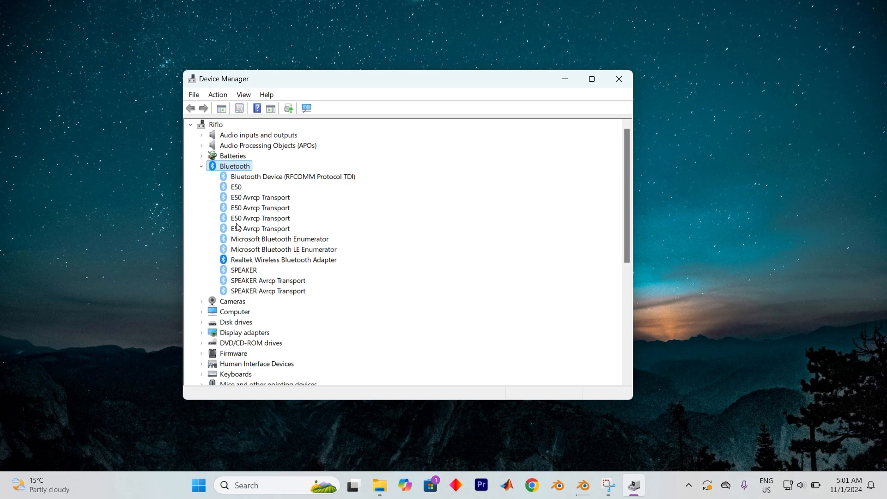
pyautogui.scroll(-3)
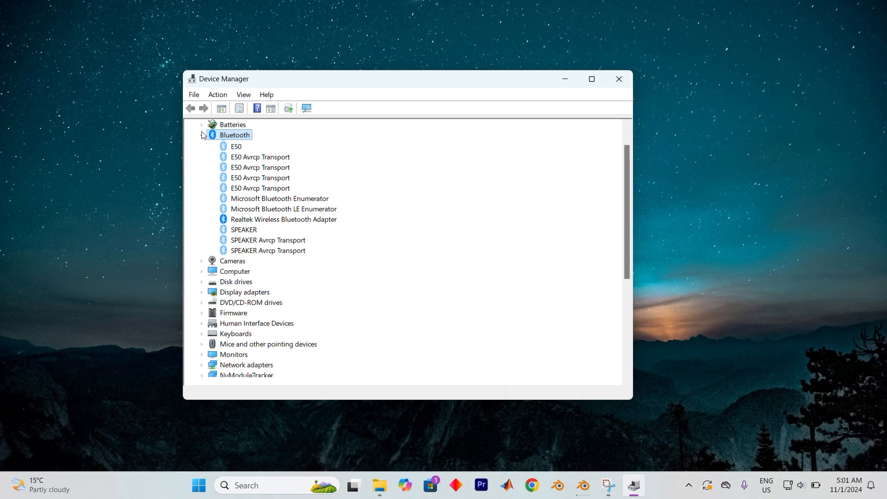
# Search 'troubleshoot settings' and open the troubleshooting settings page.
pyautogui.write('task Manager')
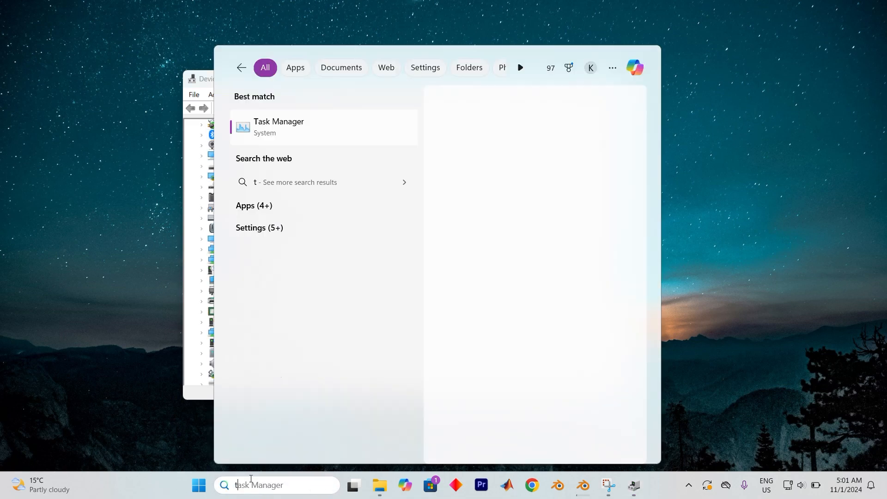
pyautogui.write('troubleshoot settings')
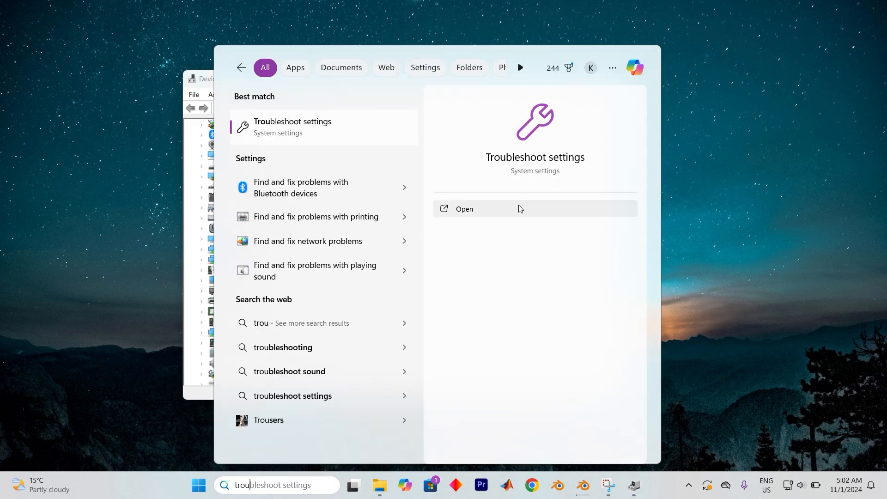
pyautogui.click(465, 209)
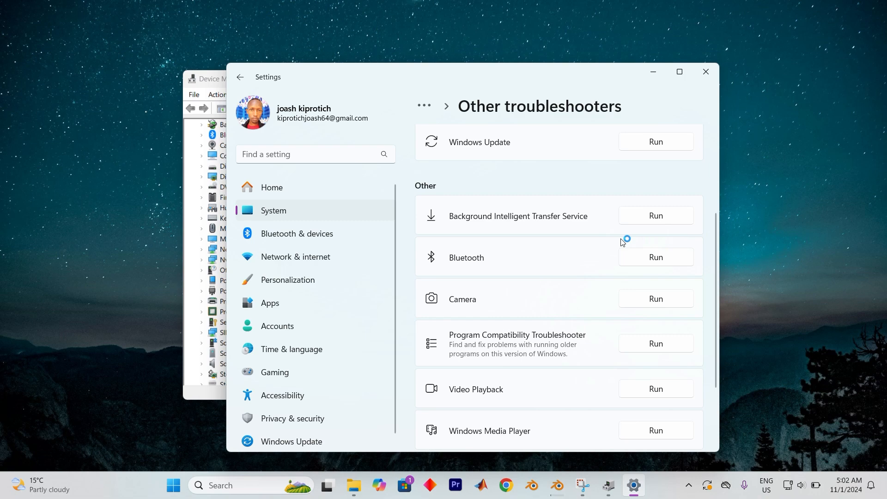
# Run the Bluetooth troubleshooter from Other troubleshooters.
pyautogui.click(655, 257)
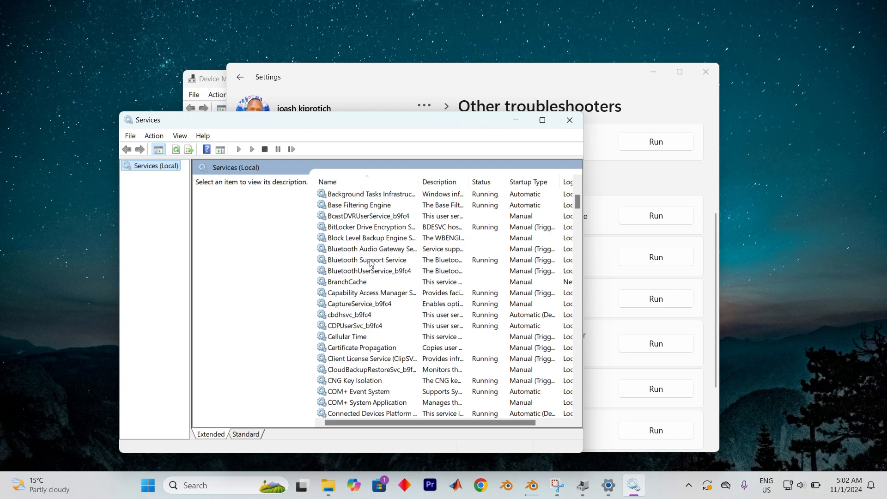
# Open Bluetooth Support Service properties and choose Automatic from the startup type list.
pyautogui.click(373, 276)
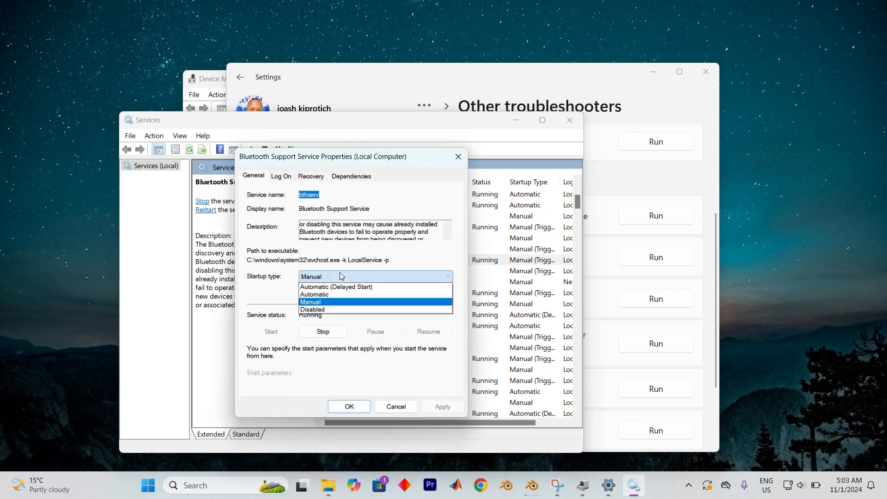
pyautogui.click(313, 295)
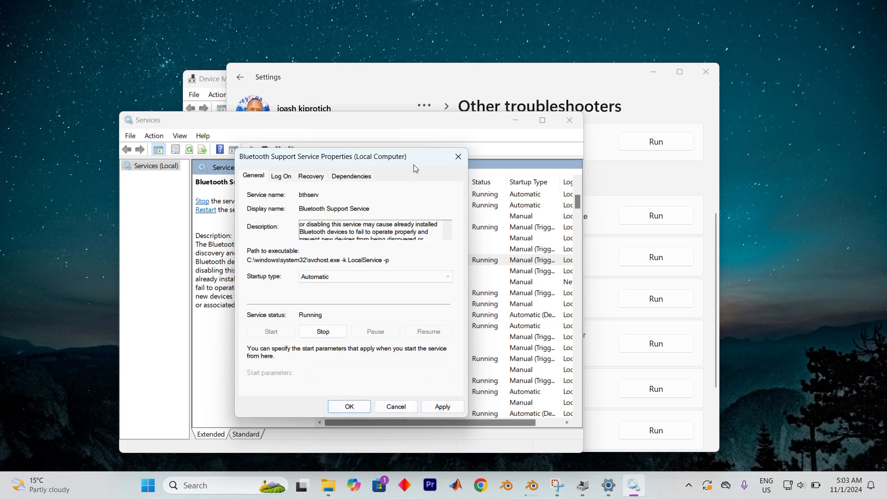
pyautogui.moveTo(343, 244)
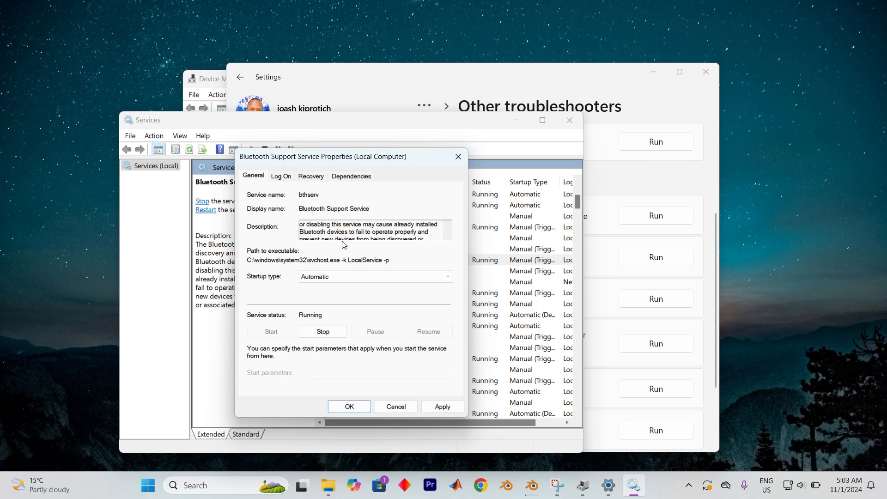
pyautogui.moveTo(426, 182)
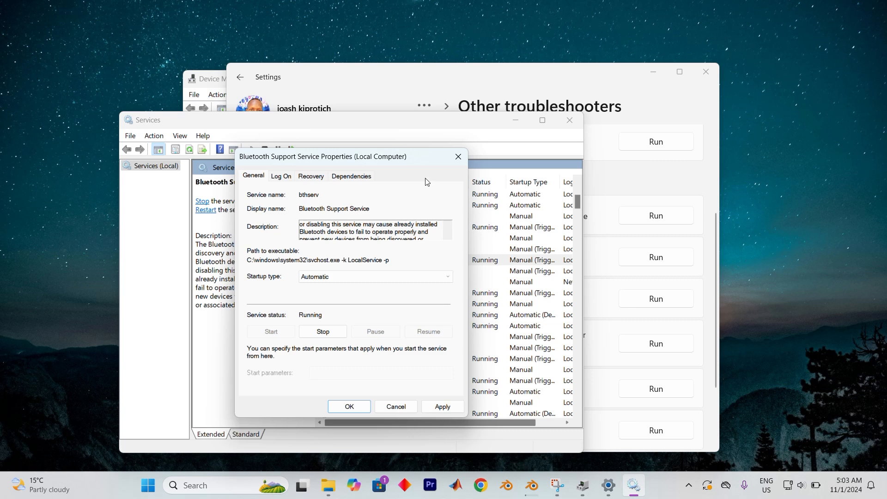
pyautogui.moveTo(409, 189)
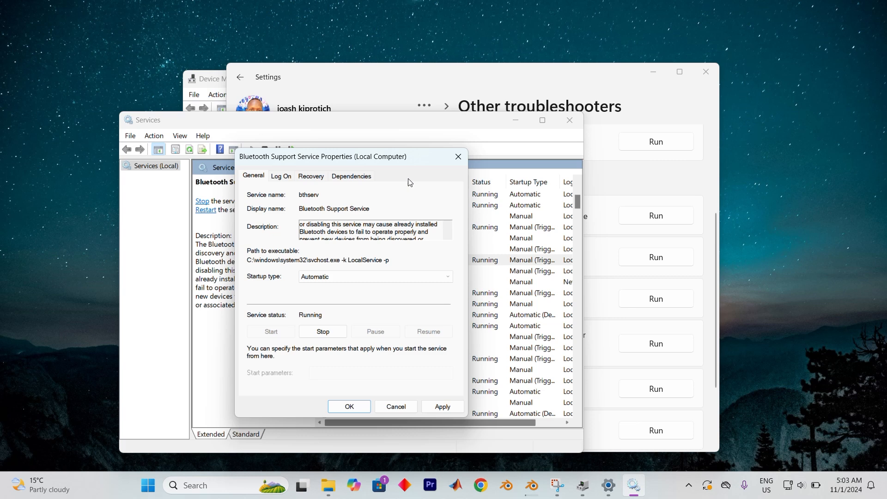
pyautogui.moveTo(404, 181)
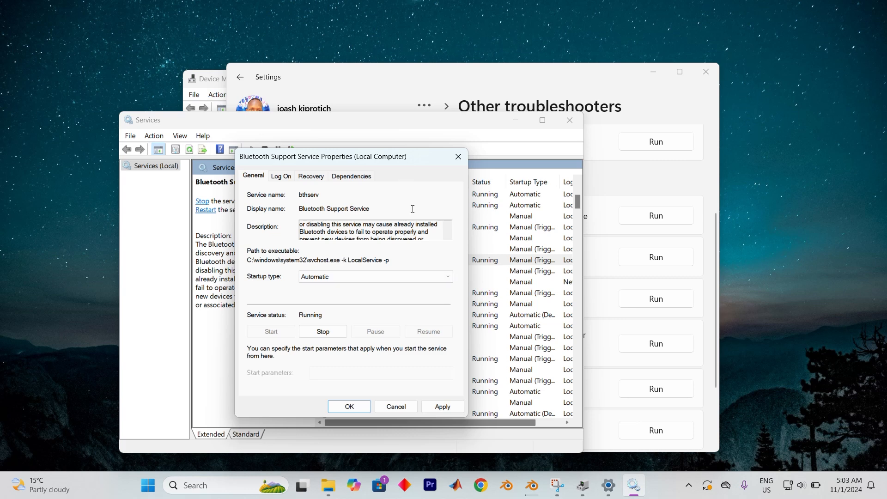
pyautogui.moveTo(413, 222)
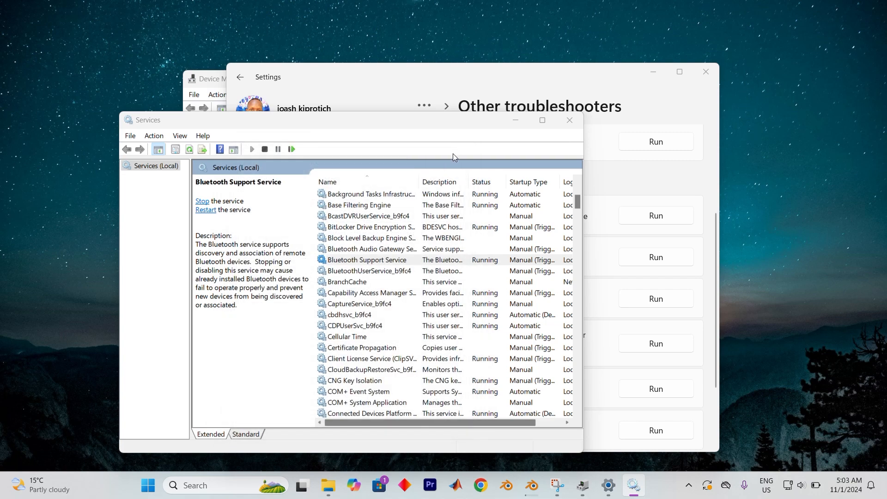
# Close the Services, Settings and Device Manager windows to clear the desktop.
pyautogui.click(368, 260)
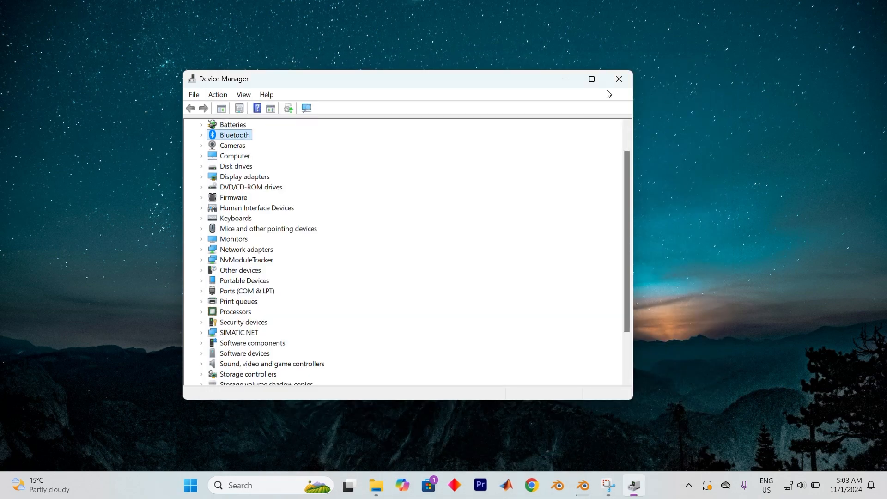
pyautogui.click(618, 79)
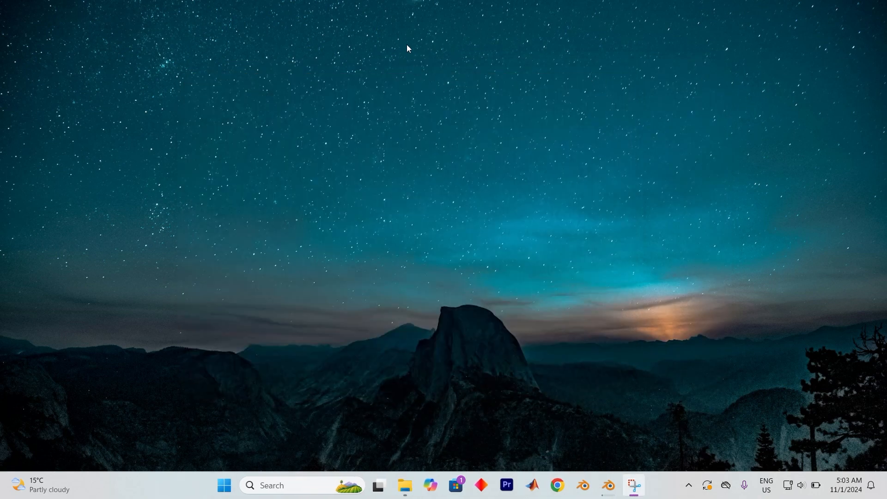